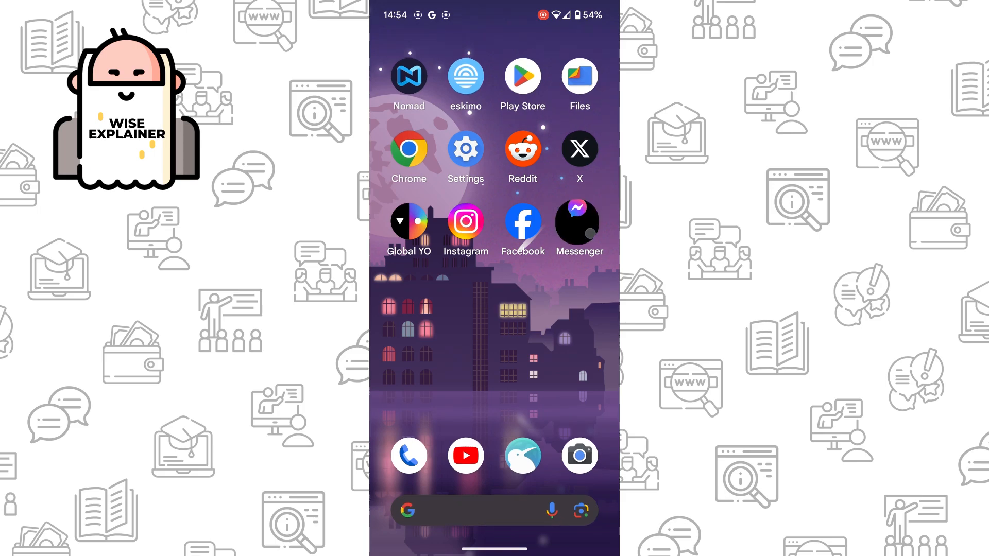
- Launch Messenger from the home screen to show the Chats list
left_click(578, 224)
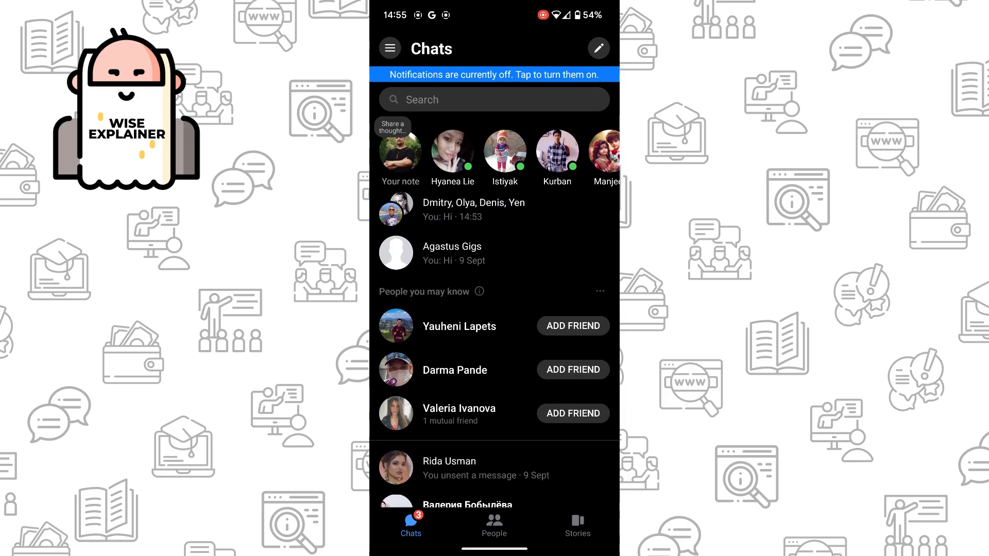
- Delete the first group chat (Dmitry, Olya, Denis, Yen) via its long-press actions
left_click(479, 210)
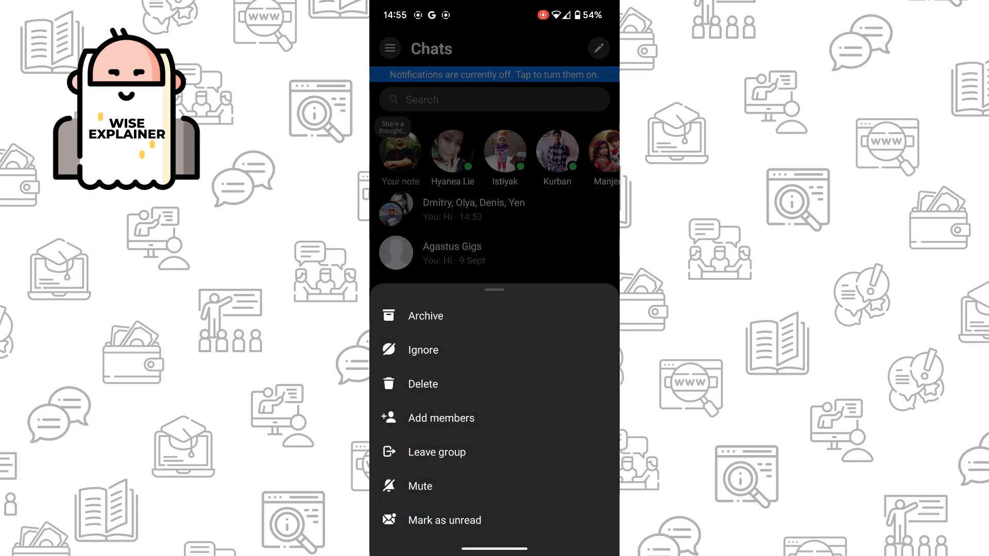
left_click(437, 451)
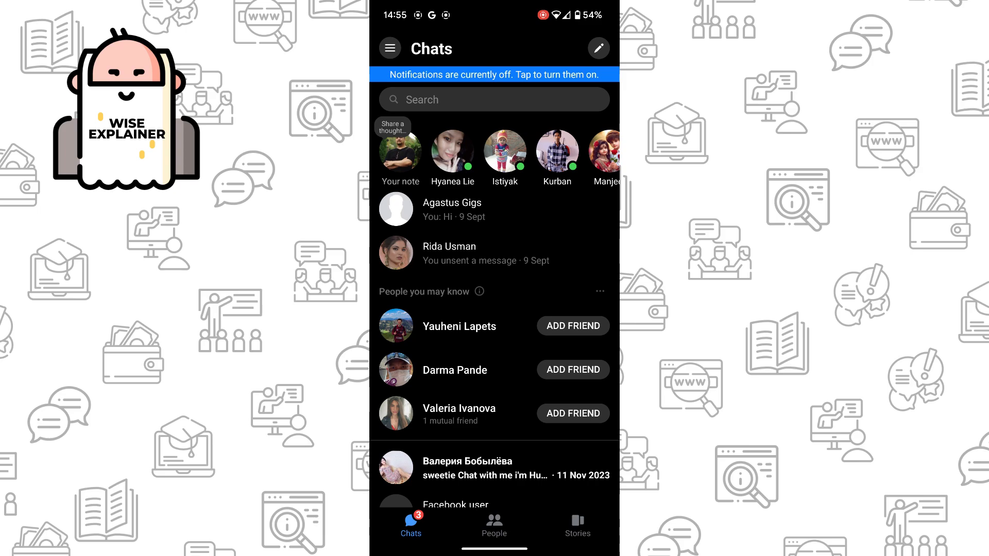
scroll("down", 3)
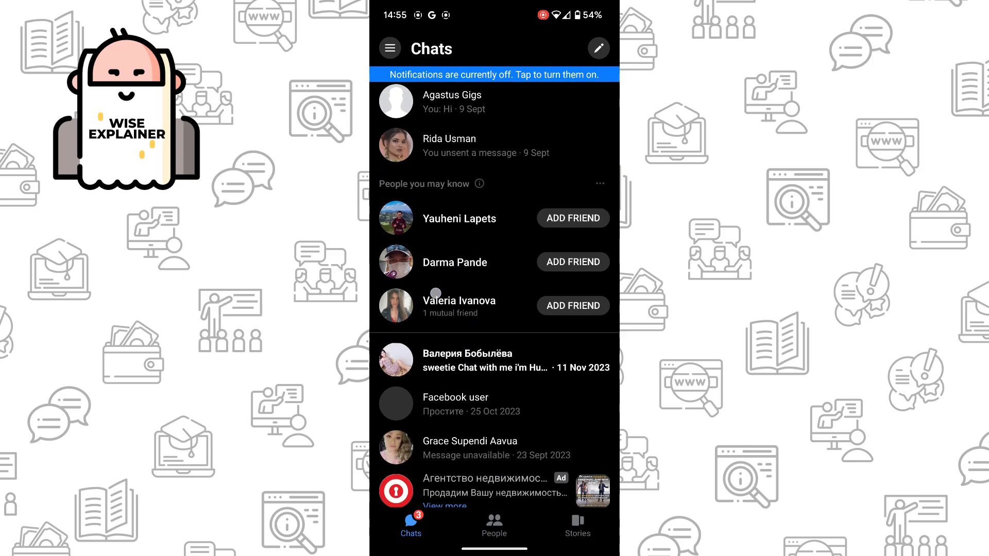